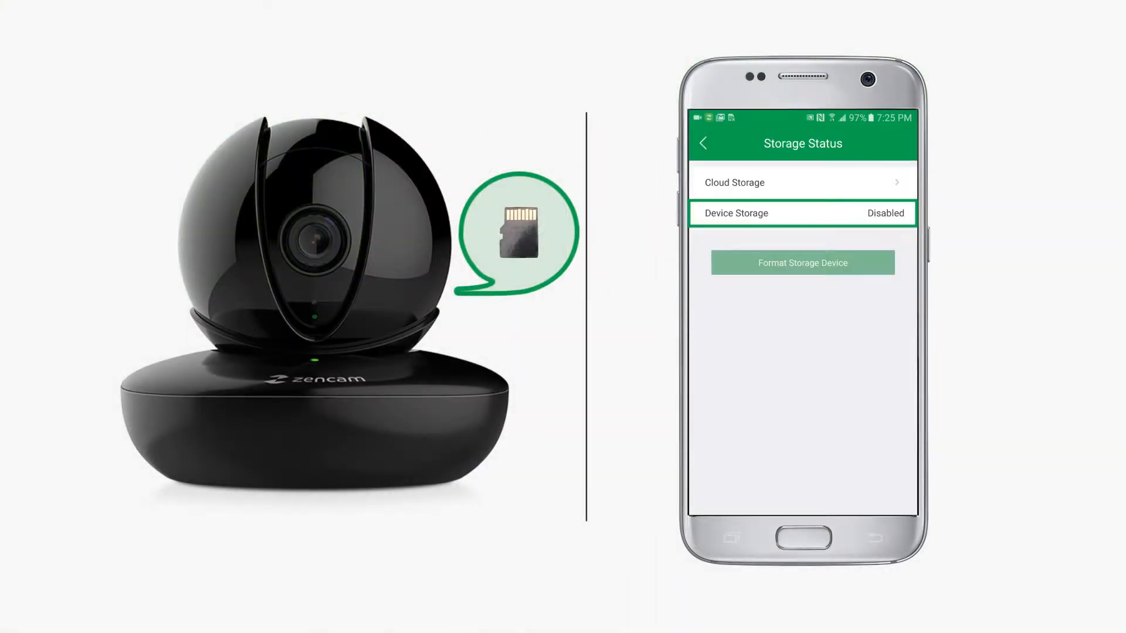
# Format the camera's storage card from the Storage Status screen.
pyautogui.click(802, 214)
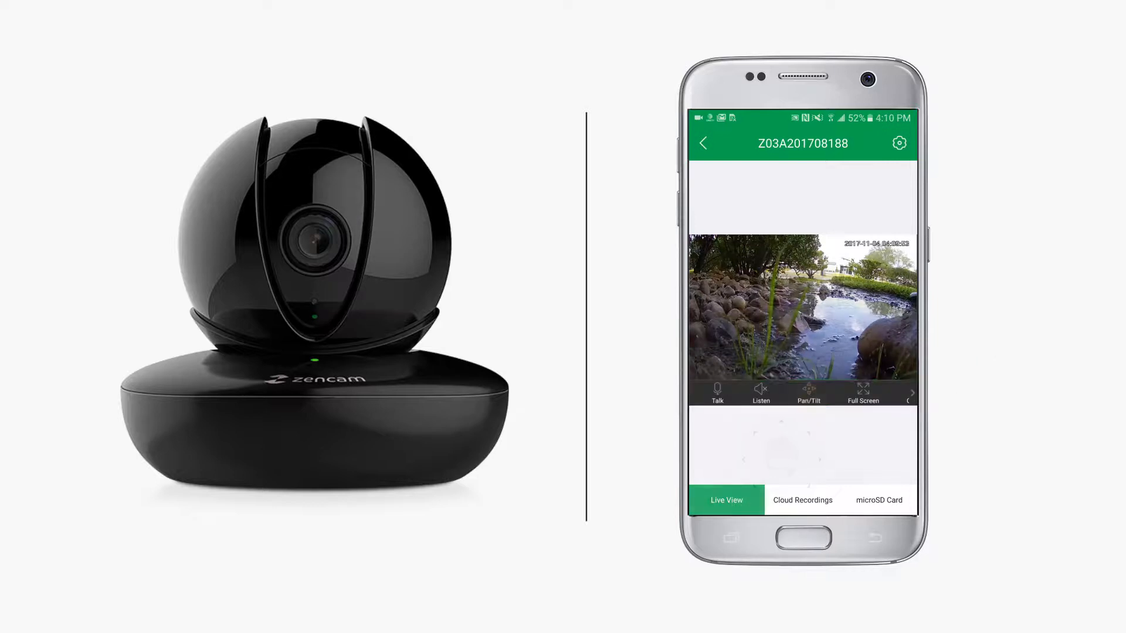
# Show the microSD Card recordings timeline for 2017-12-27 under the live feed.
pyautogui.click(809, 394)
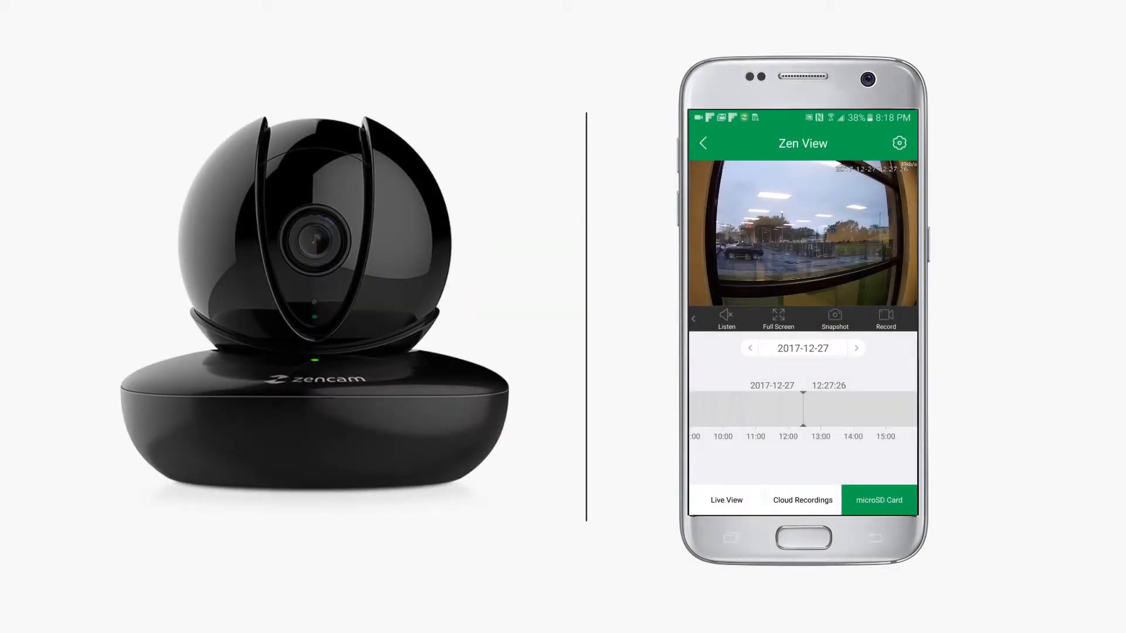
# Record a clip of the microSD playback into My Saved Files, then go to Account.
pyautogui.click(887, 316)
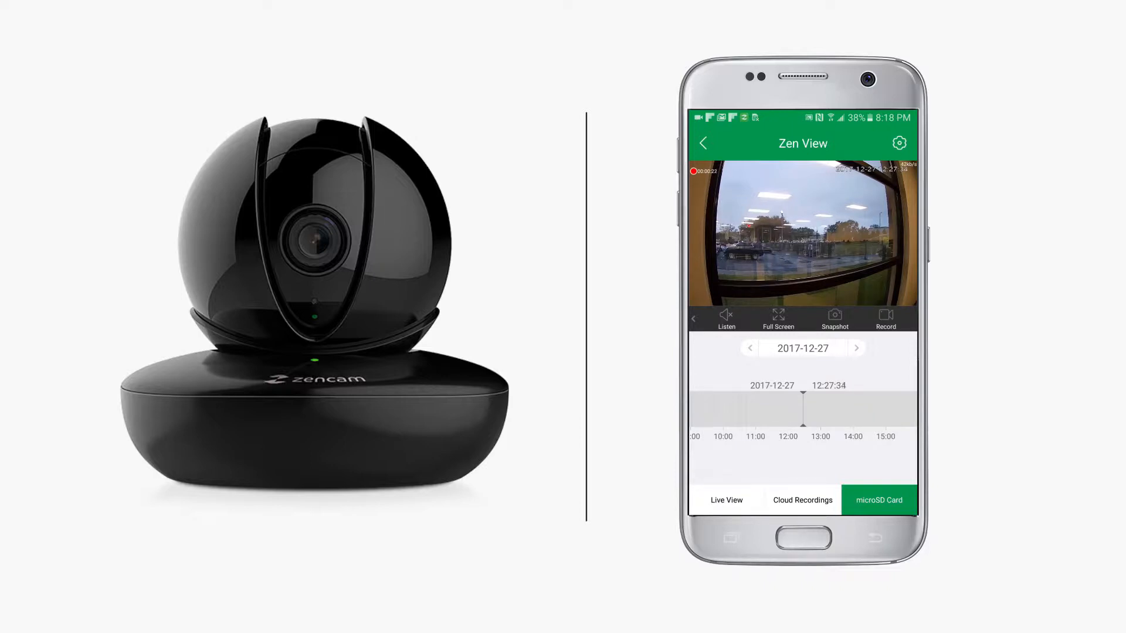
pyautogui.click(887, 317)
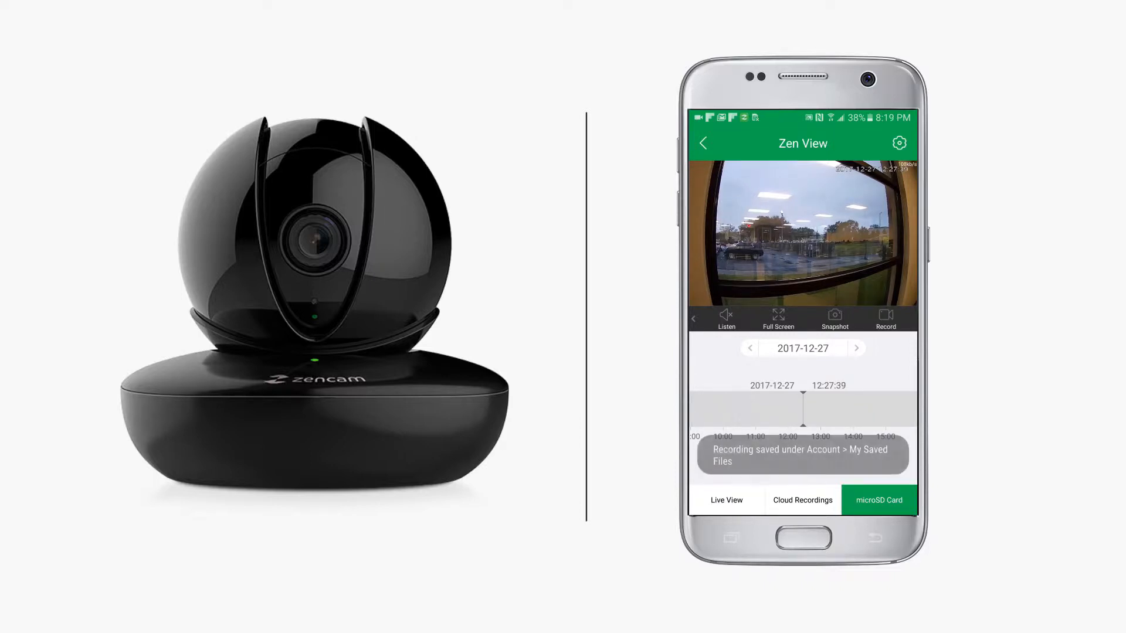
pyautogui.click(879, 501)
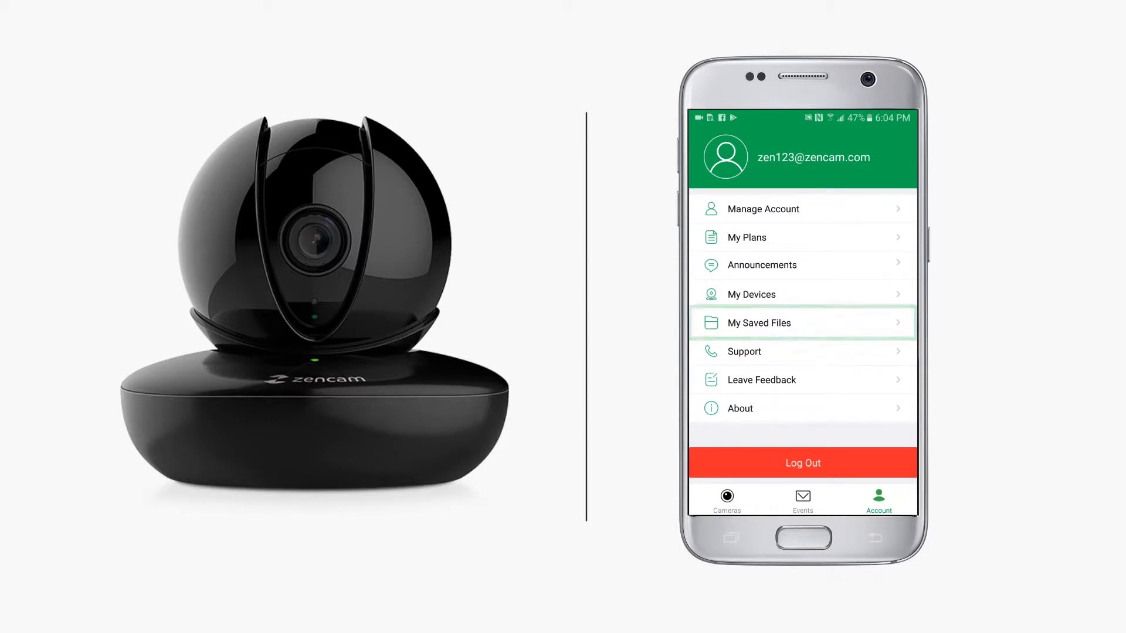
# Show My Saved Files with its clips listed by date.
pyautogui.click(760, 322)
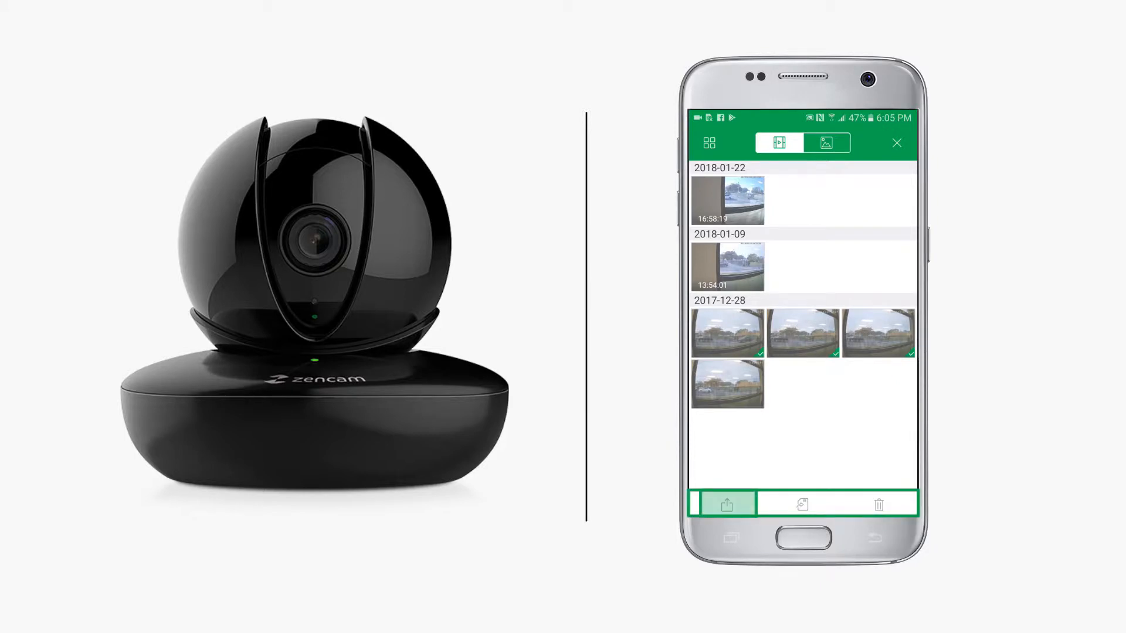
# Leave the saved files toward the zen window cam live view.
pyautogui.click(727, 503)
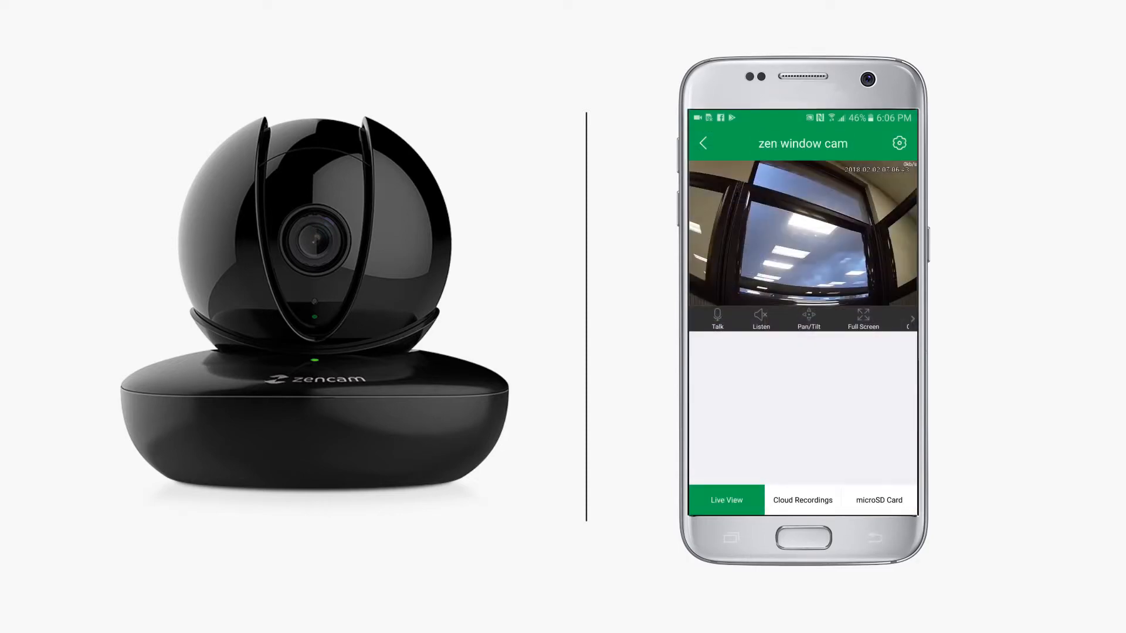
# Browse zen window cam's cloud recordings clip list.
pyautogui.click(802, 500)
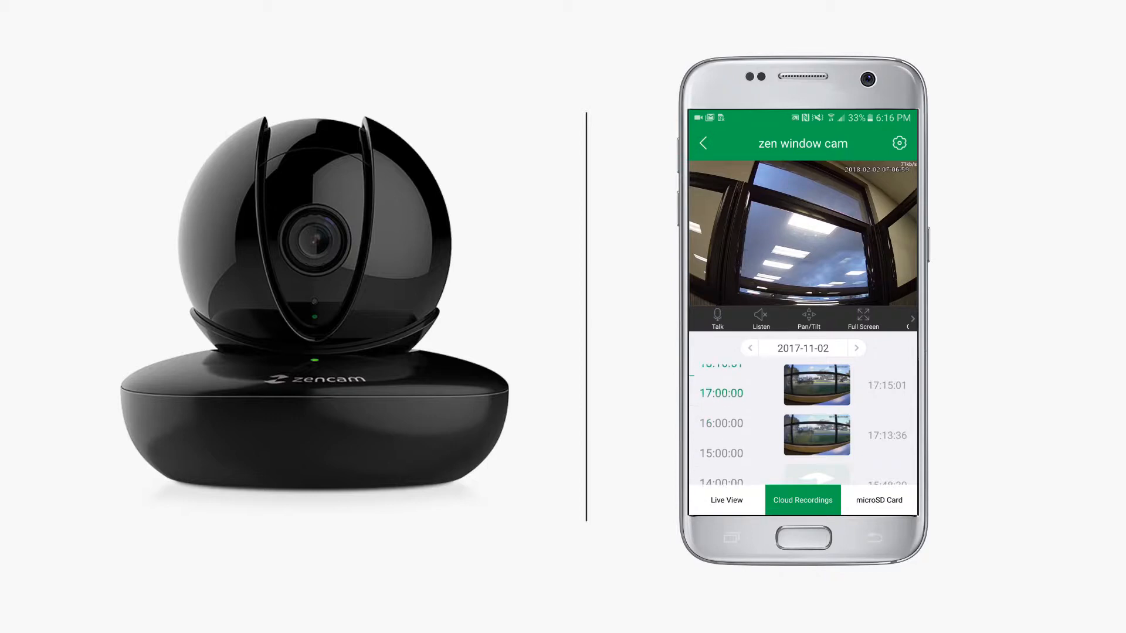
pyautogui.scroll(-3)
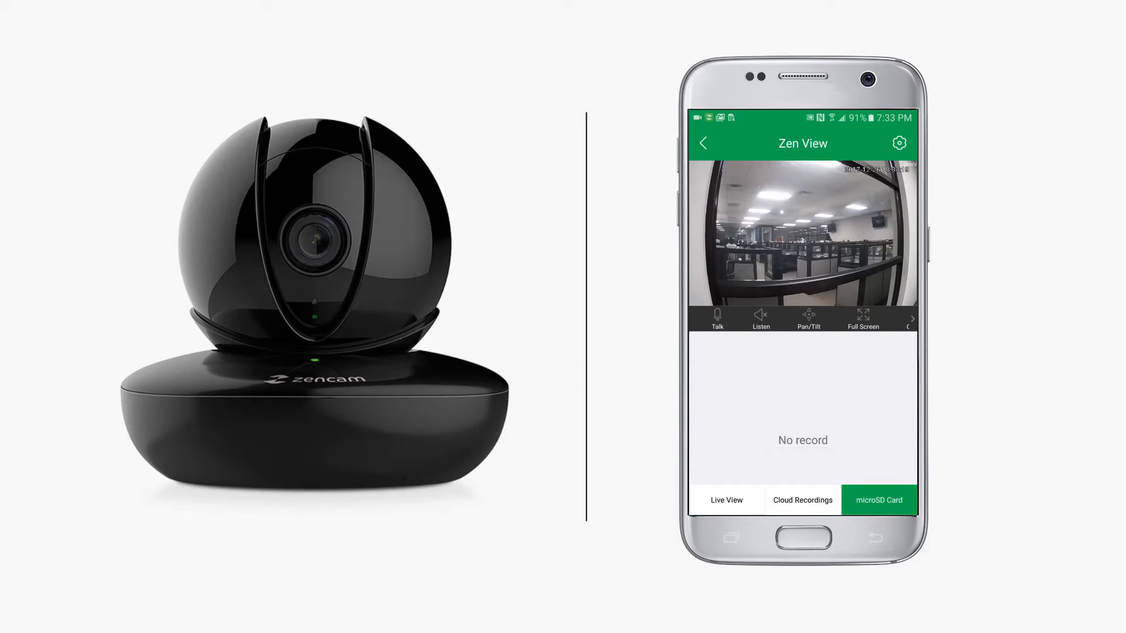
# Format the storage card via Settings > Storage Status until 'Successfully formatted' appears.
pyautogui.click(725, 500)
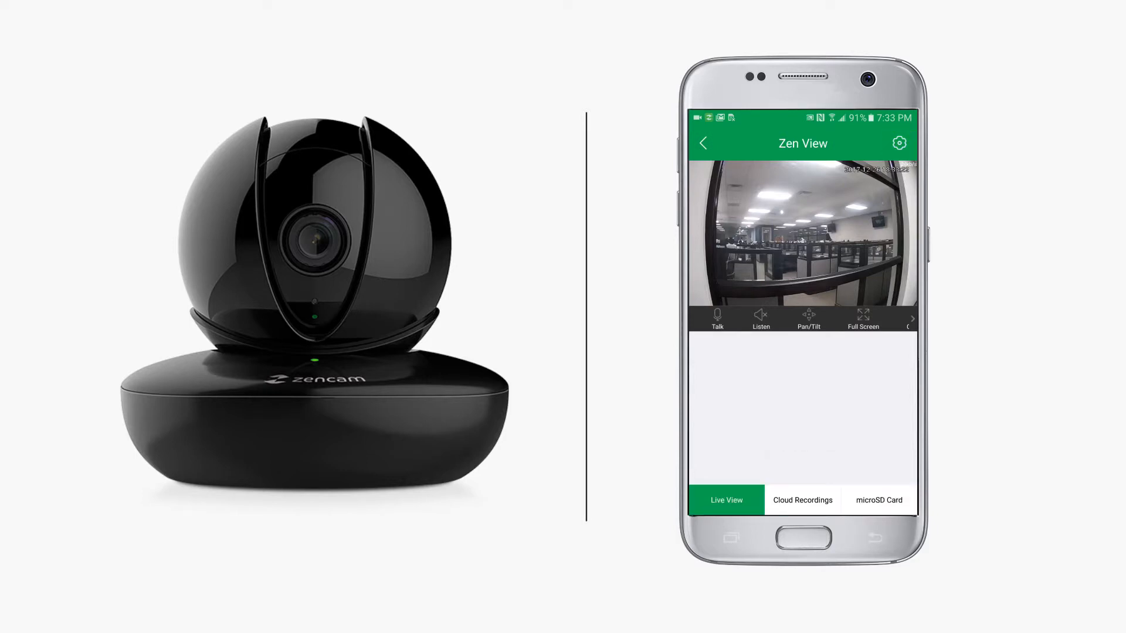
pyautogui.click(899, 142)
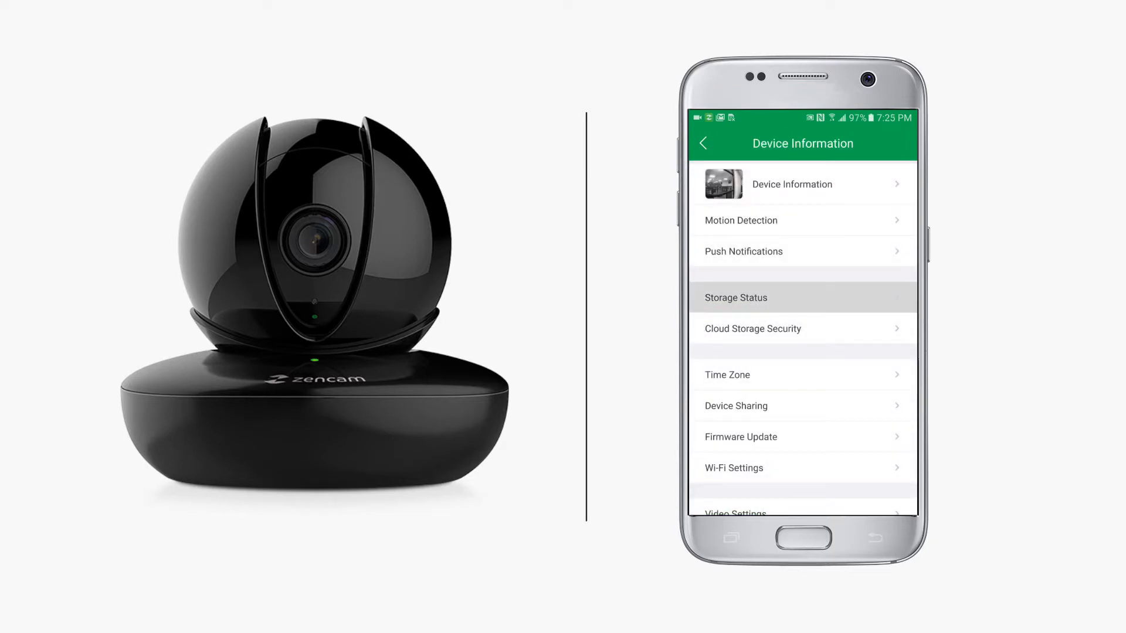
pyautogui.click(734, 297)
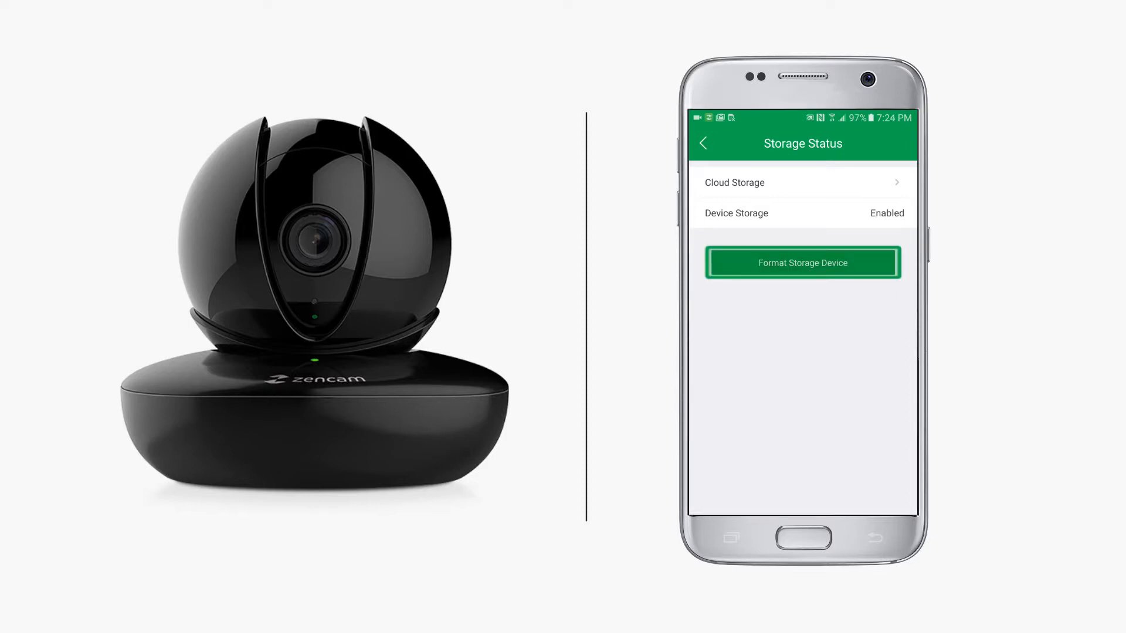
pyautogui.click(802, 262)
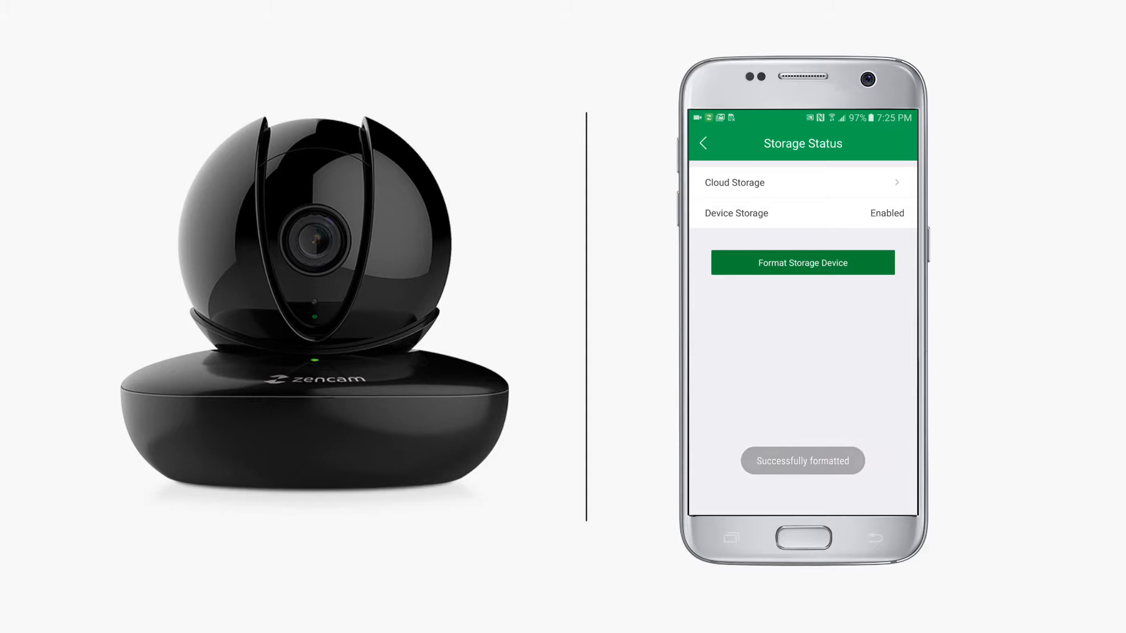
pyautogui.click(706, 143)
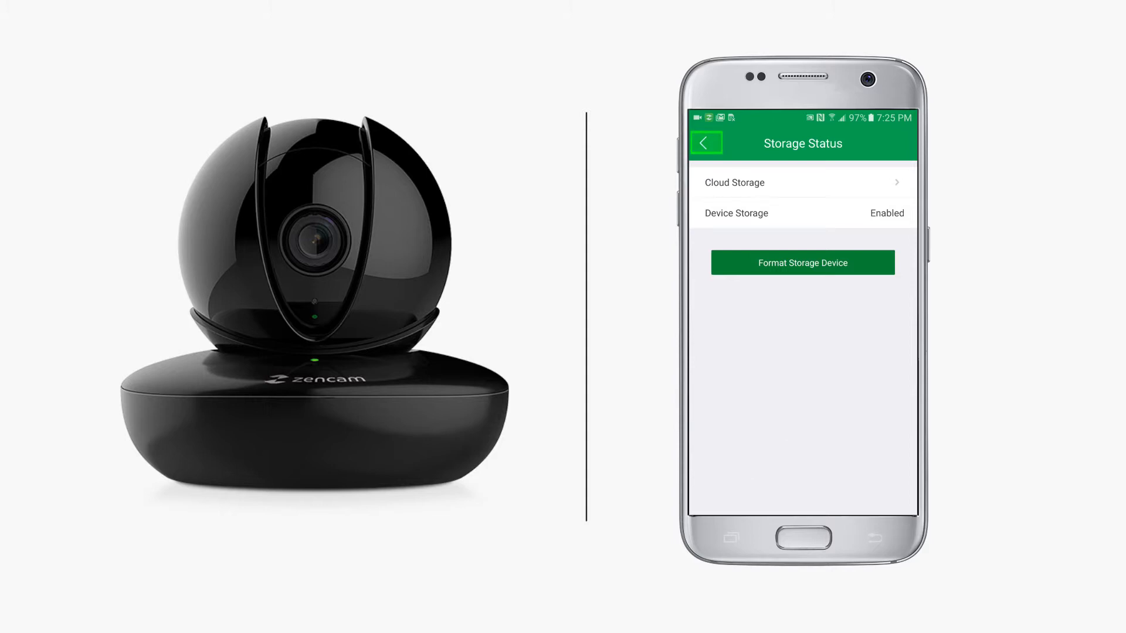
# Return from Storage Status to the Z03A201708188 live view.
pyautogui.click(706, 142)
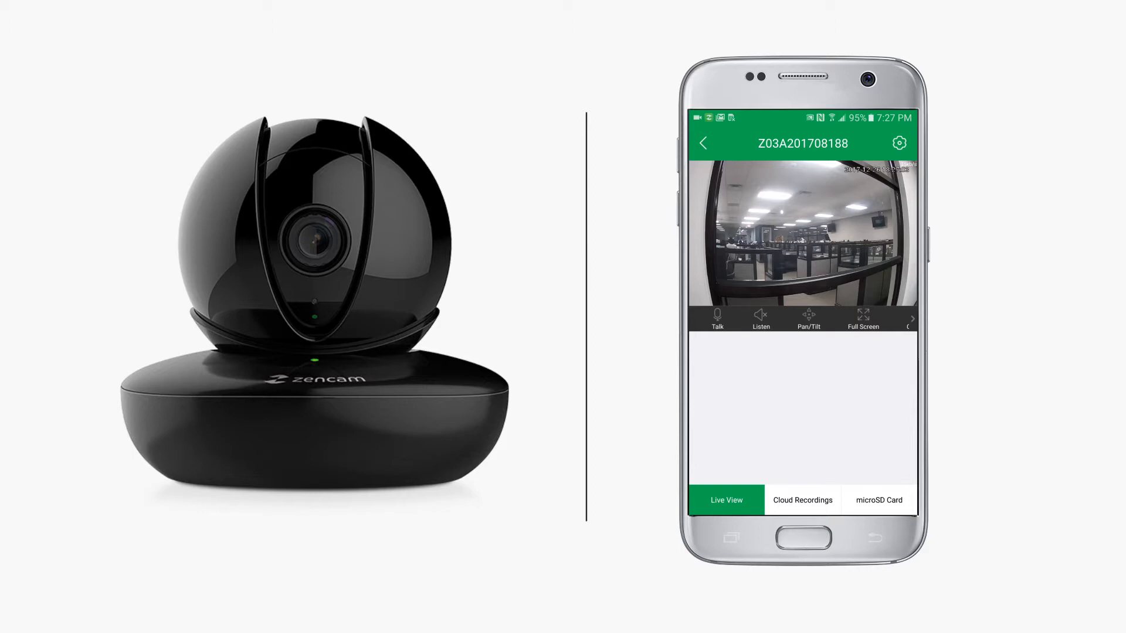
# Play footage from a point on the 2017-12-27 microSD timeline.
pyautogui.click(877, 500)
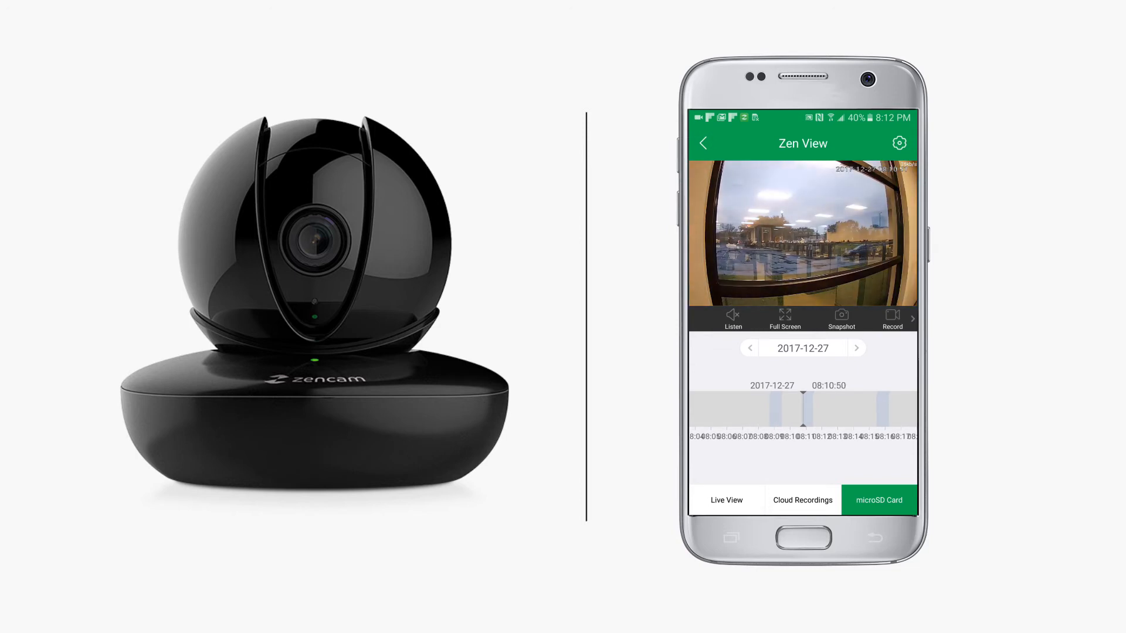
pyautogui.click(725, 499)
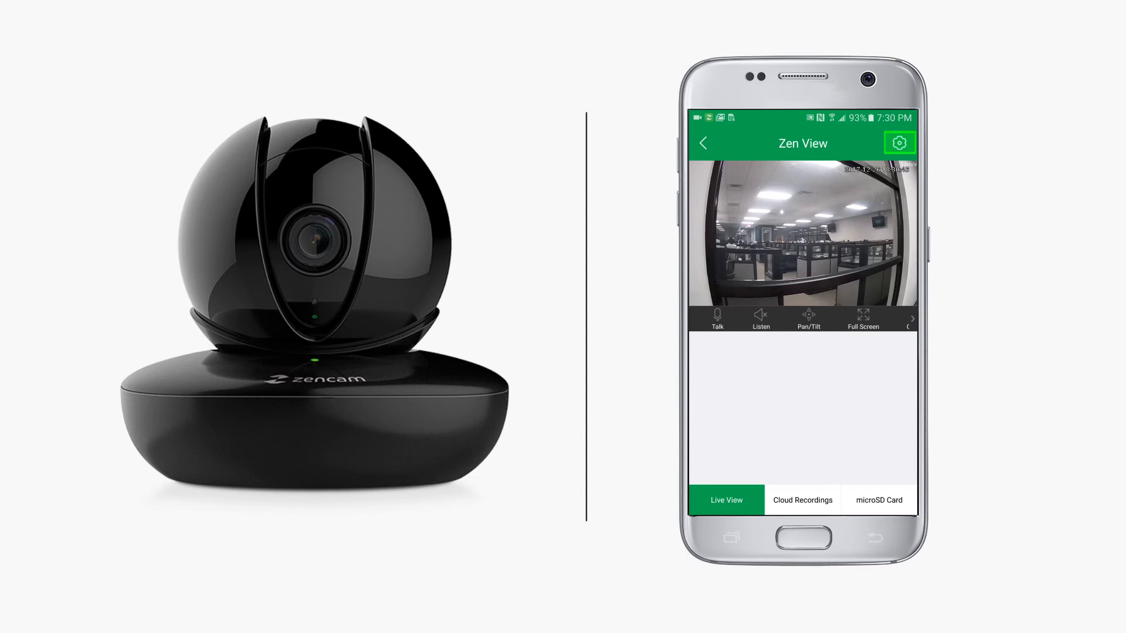
# Reach the Motion Detection settings from the camera's settings gear.
pyautogui.click(899, 142)
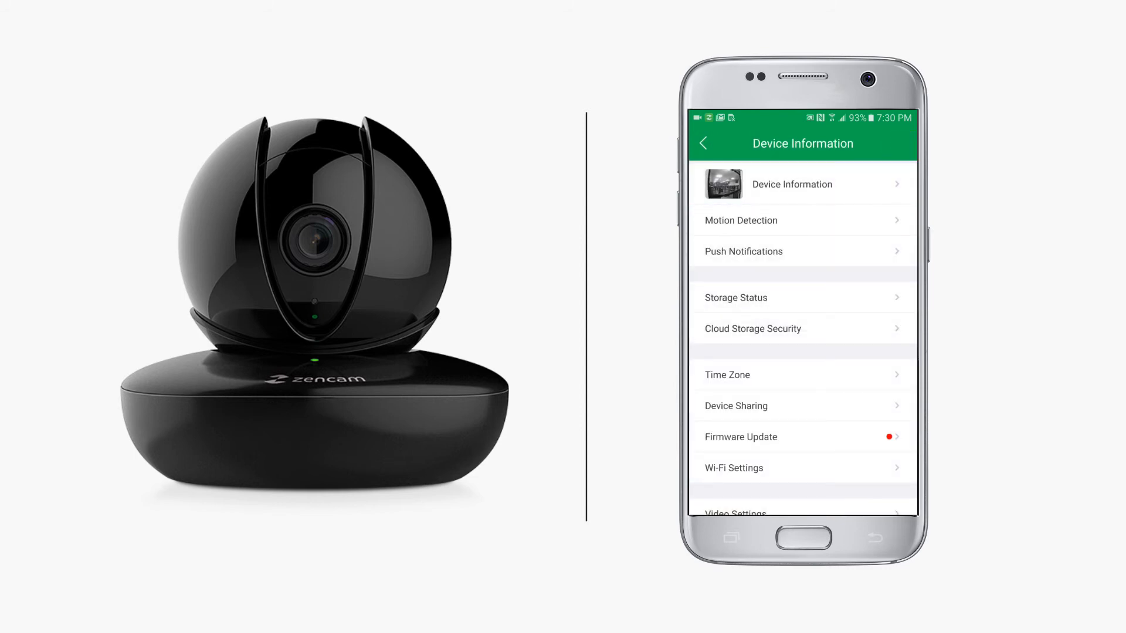
pyautogui.click(741, 220)
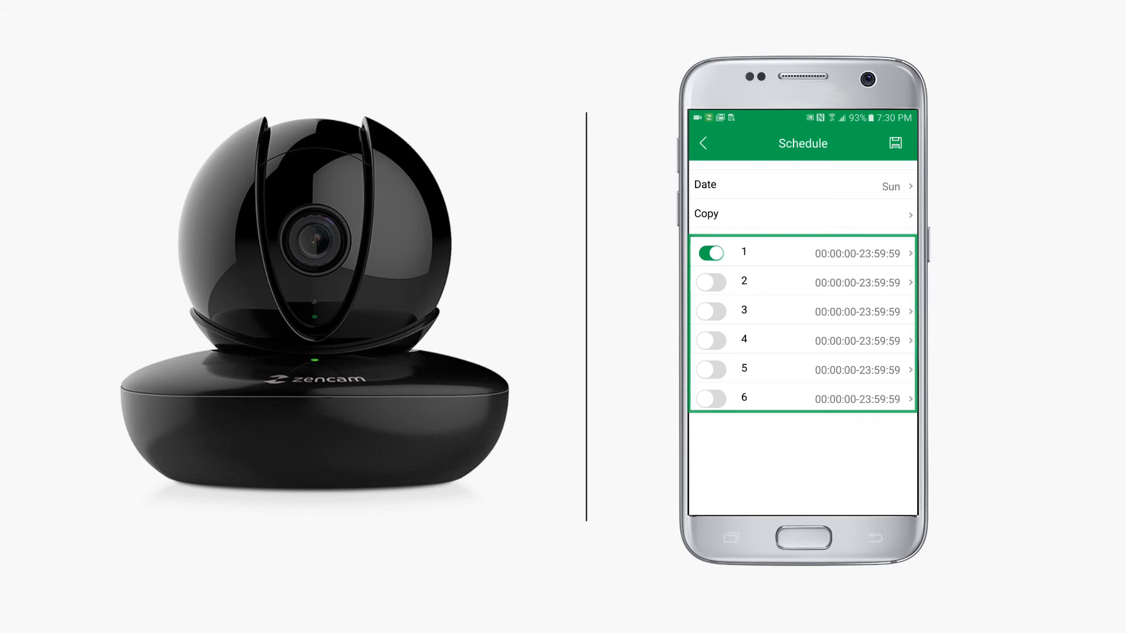
# Save Monday's detection slots 20:00–23:59 and 06:00–12:59, copied to Tue–Fri.
pyautogui.click(701, 143)
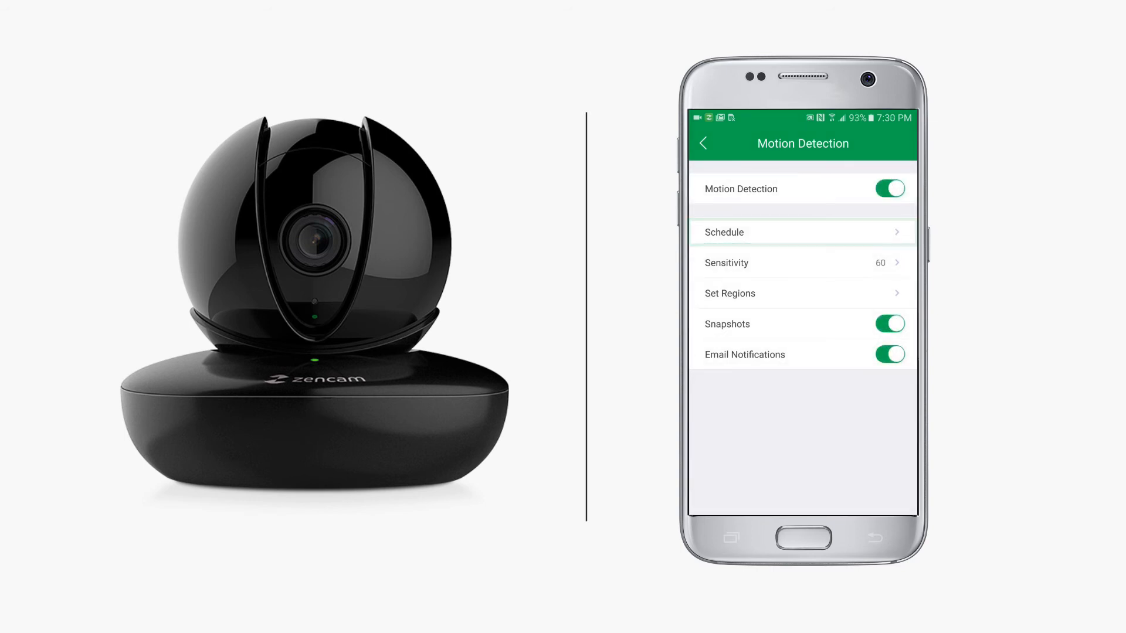
pyautogui.click(789, 231)
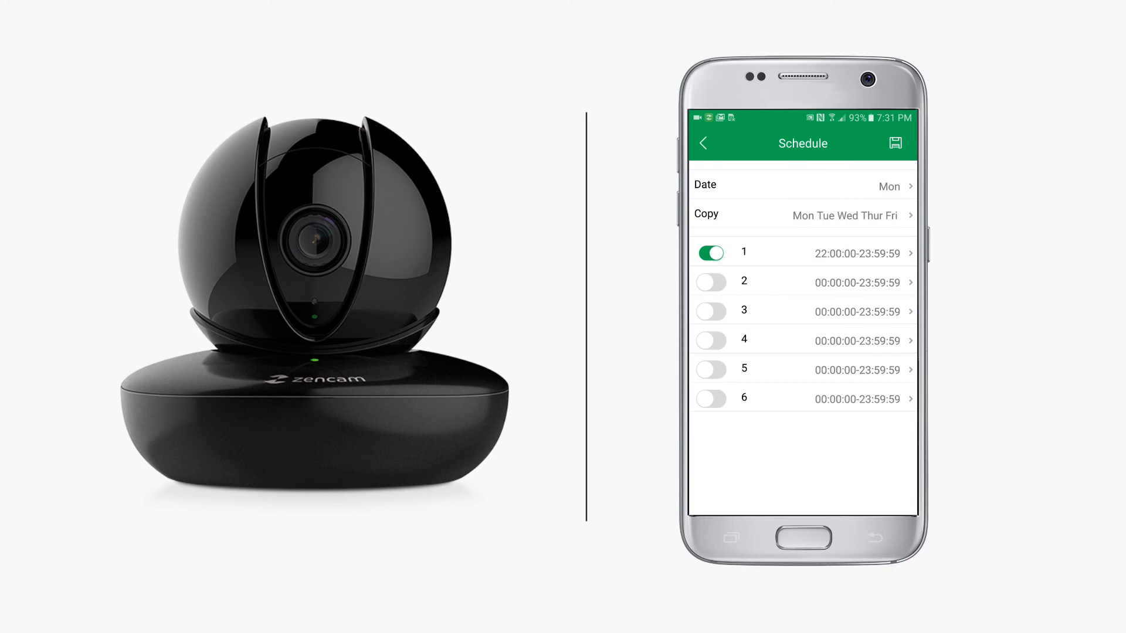
pyautogui.click(711, 281)
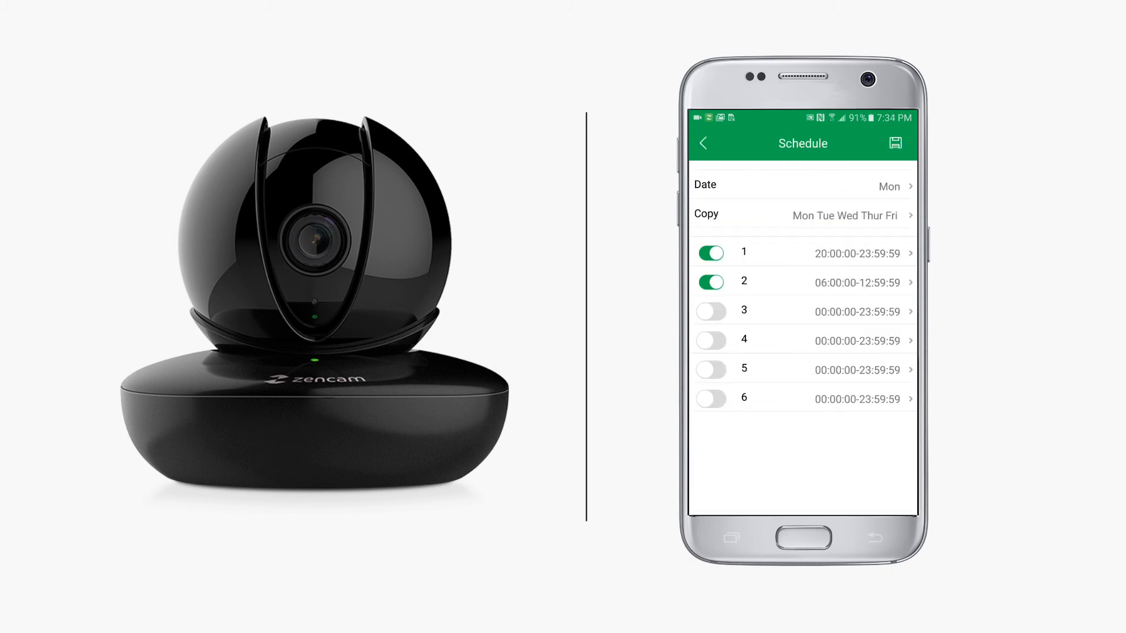
pyautogui.click(895, 143)
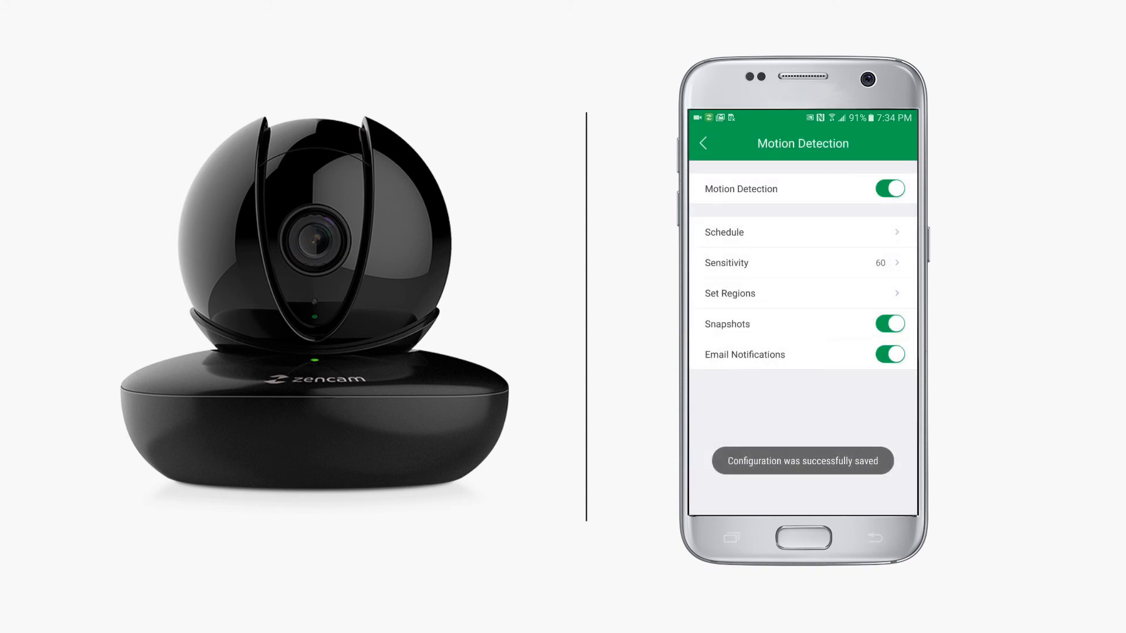